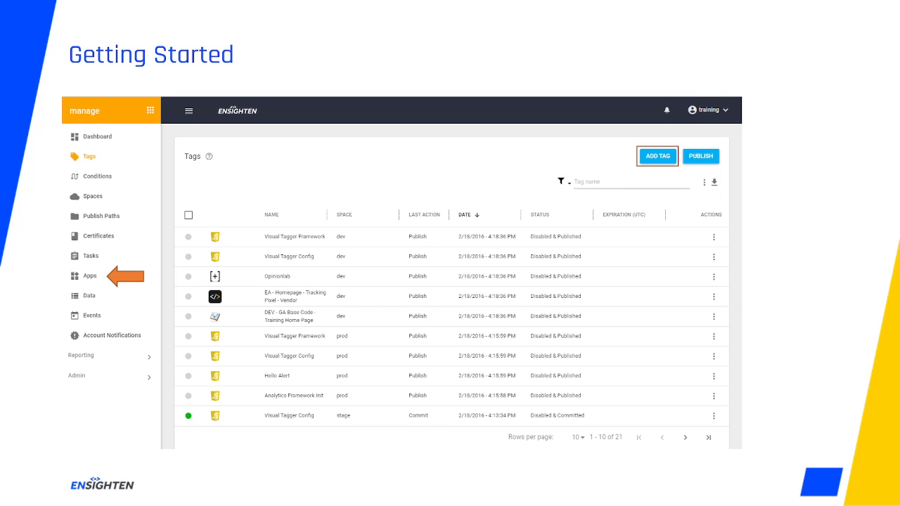
Go to the Apps page listing Custom JavaScript and featured apps
{"action": "left_click", "coordinate": [89, 276]}
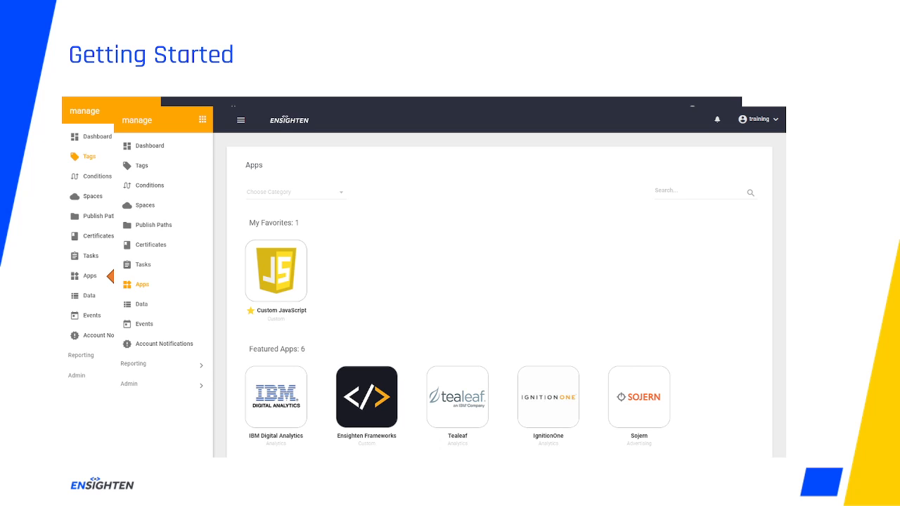
Start a Facebook Pixel tag showing Base Tag, Event Tracking Tag and other tag types
{"action": "type", "text": "generic"}
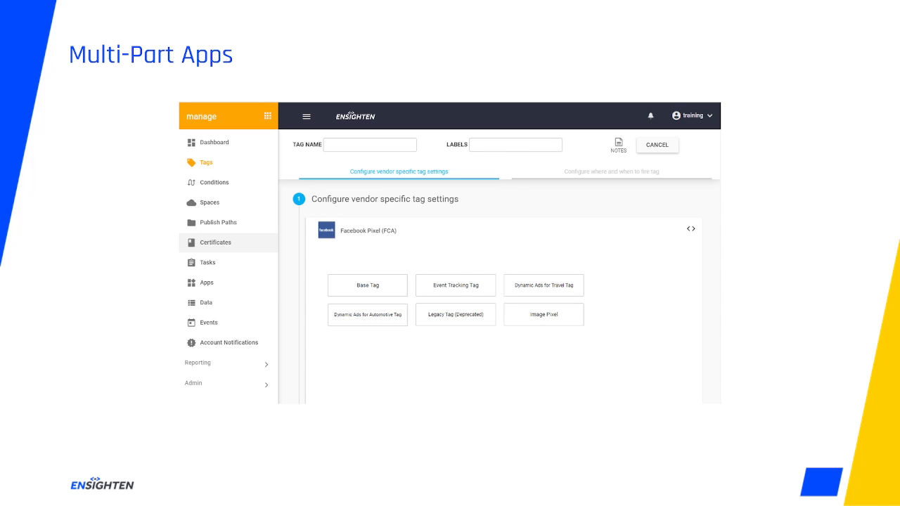
{"action": "key", "text": "Right"}
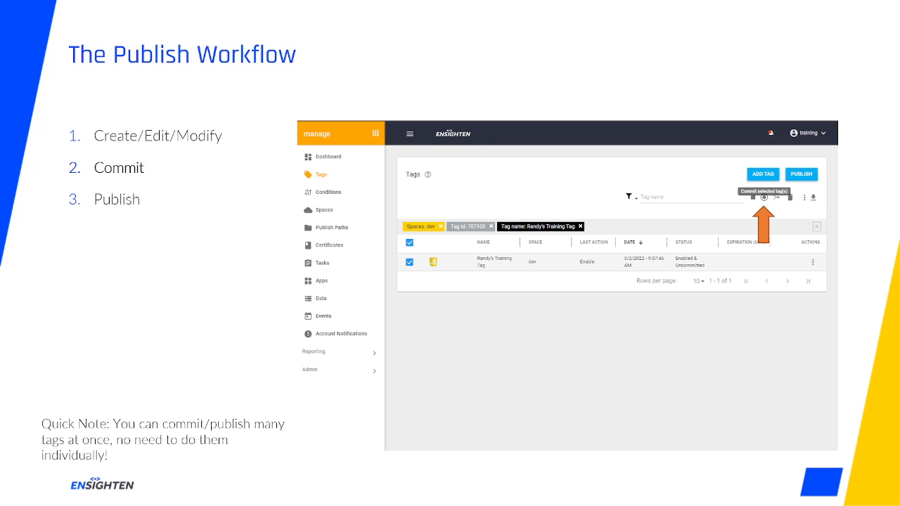
{"action": "left_click", "coordinate": [810, 175]}
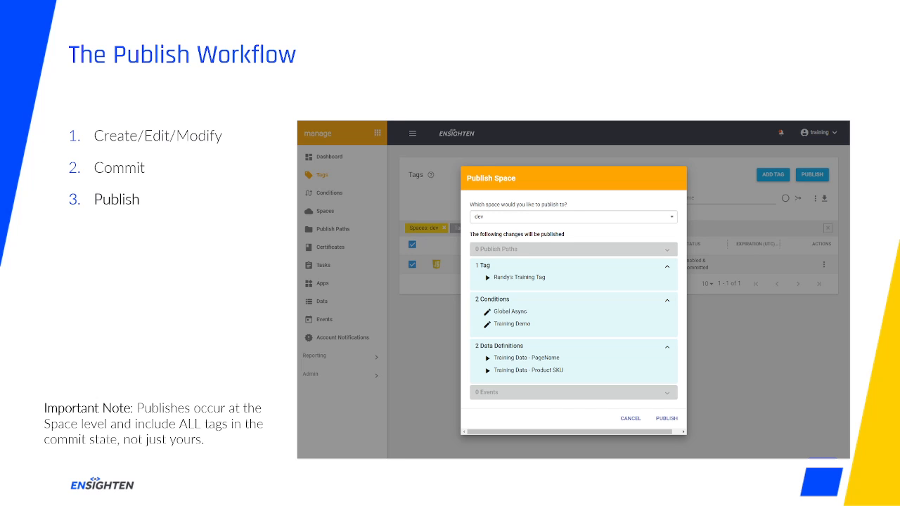
Publish the space so Randy's Training Tag shows Enabled & Published in the tag list
{"action": "left_click", "coordinate": [666, 419]}
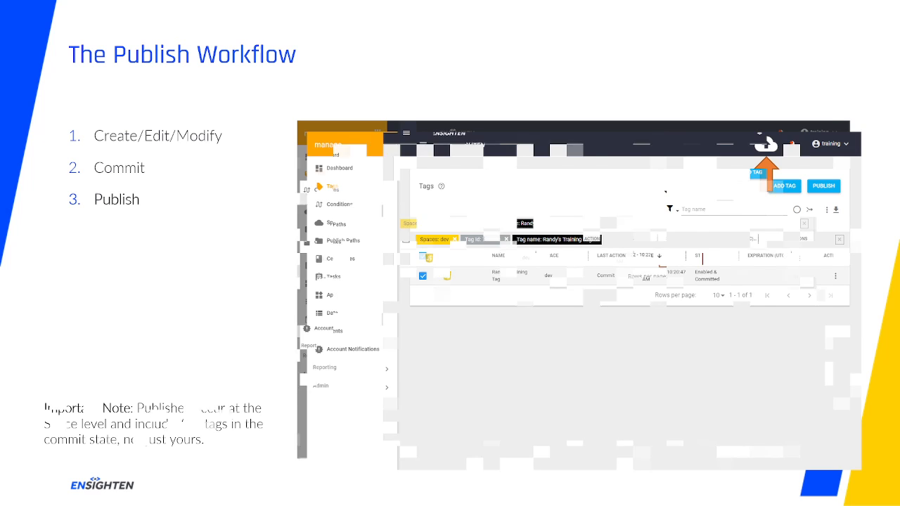
{"action": "left_click", "coordinate": [824, 185]}
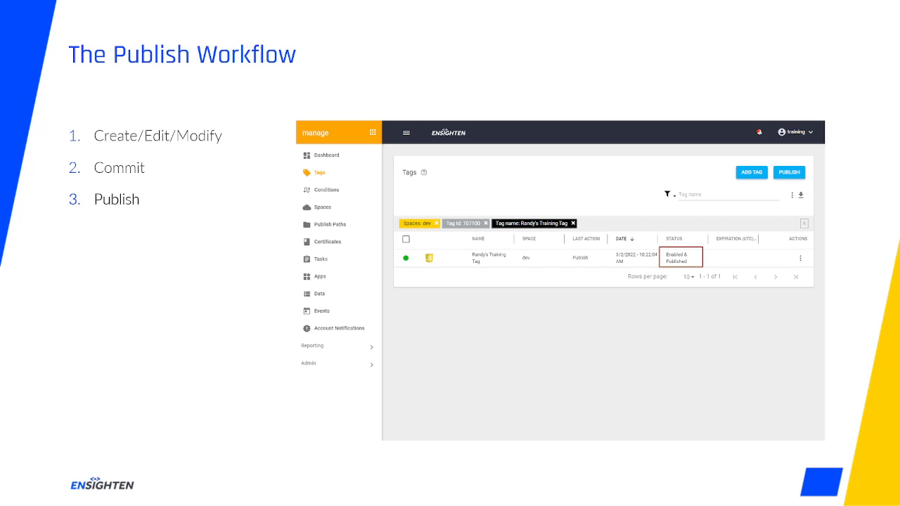